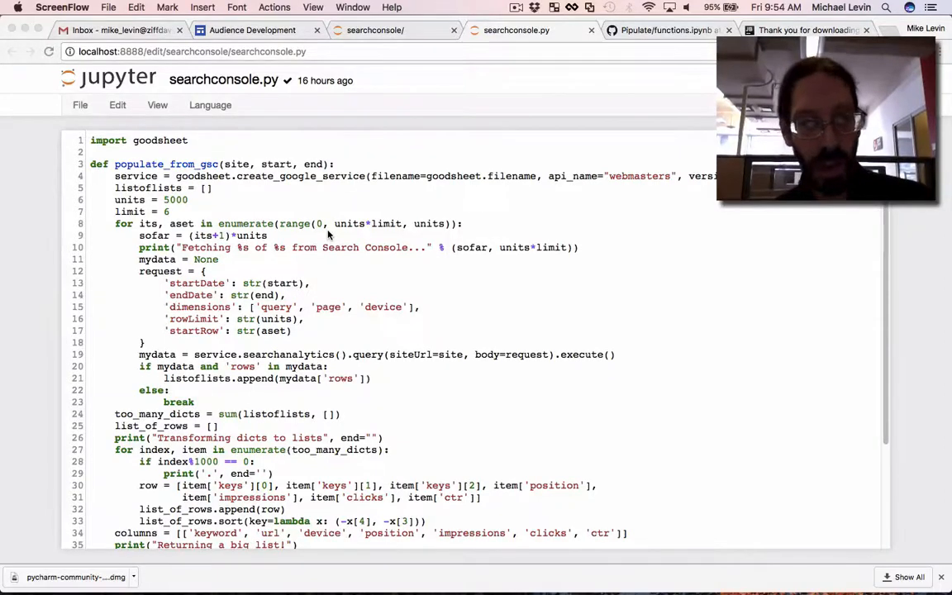
mouse_move(525, 342)
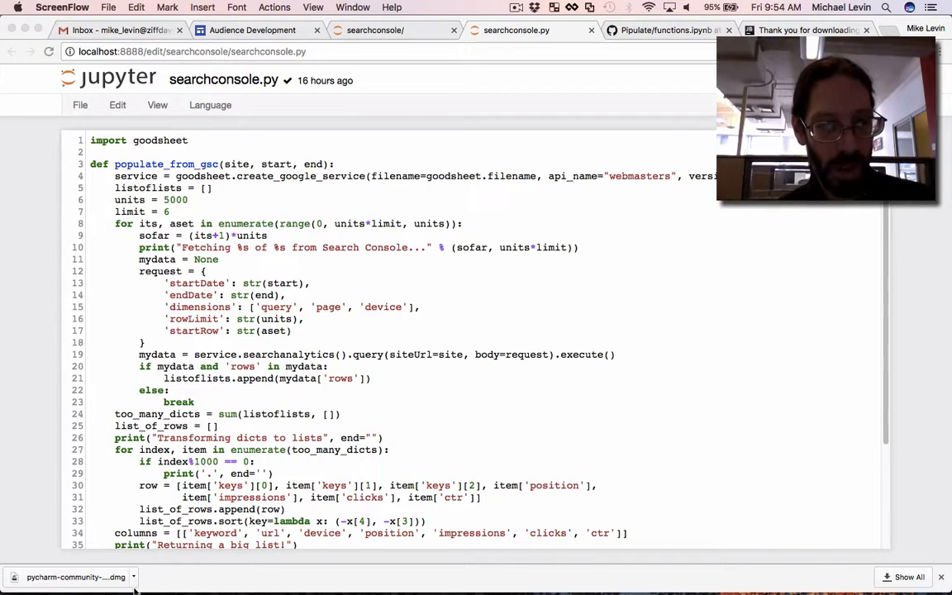
Reveal the downloaded pycharm-community .dmg in Finder from the Chrome download bar
right_click(75, 577)
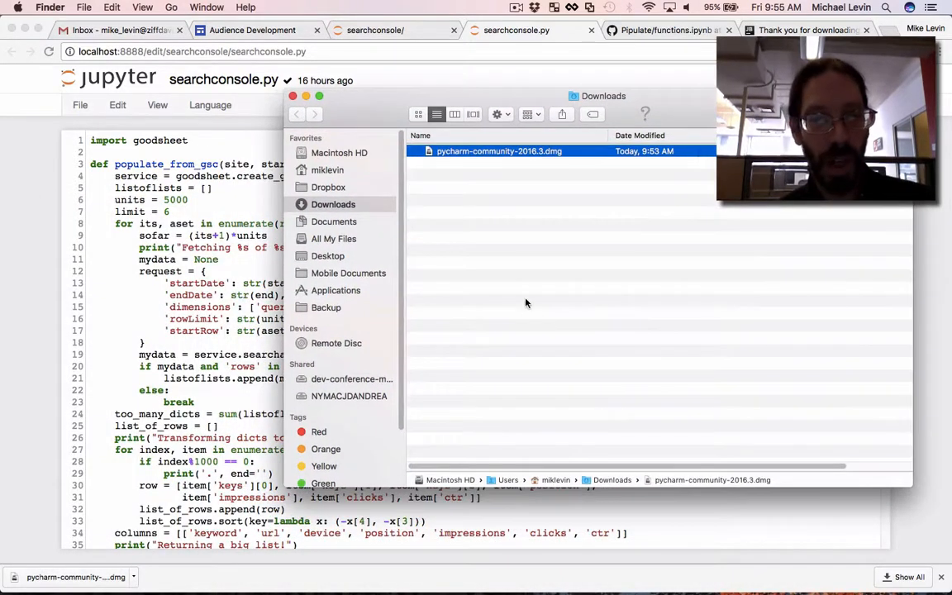
mouse_move(578, 322)
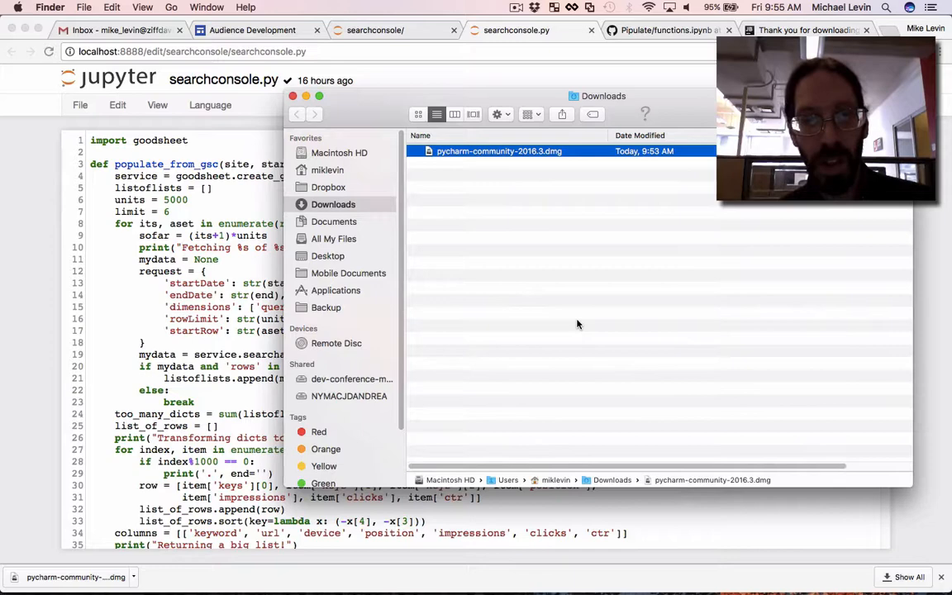
mouse_move(570, 348)
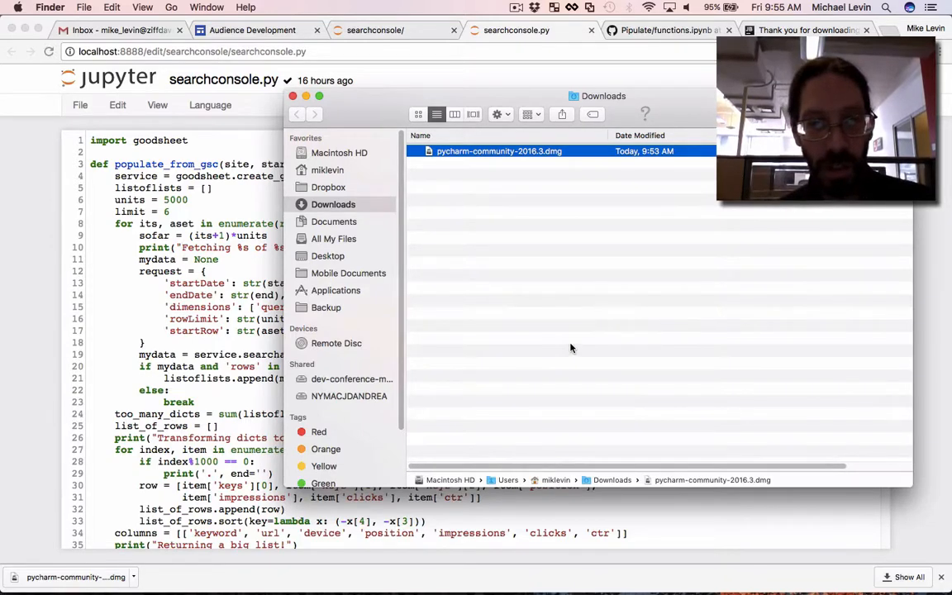
mouse_move(547, 293)
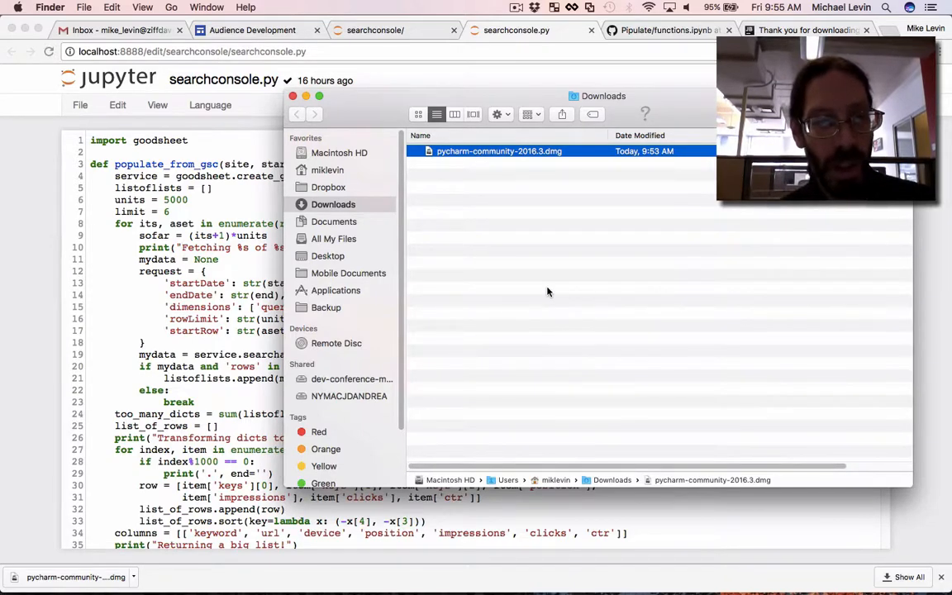
mouse_move(625, 321)
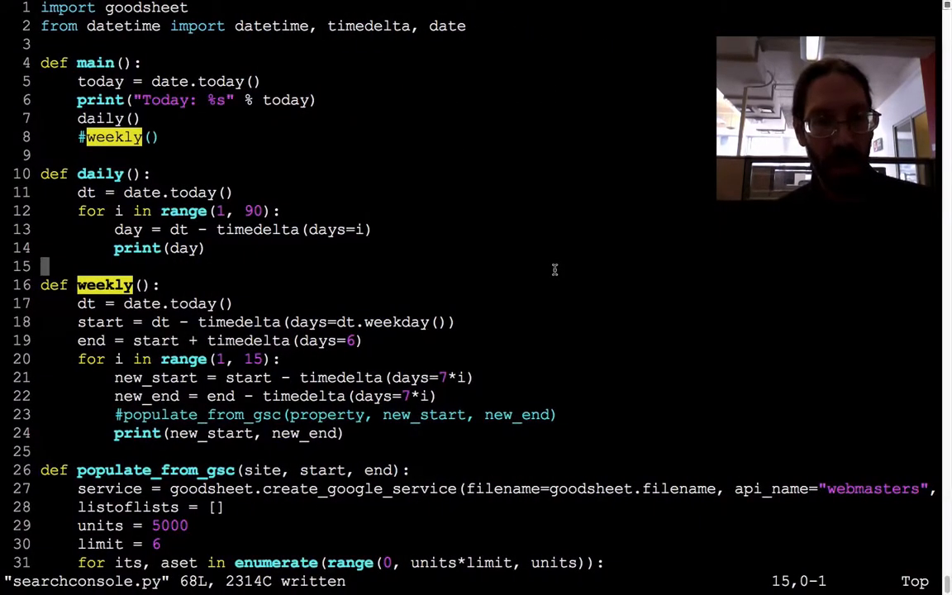
Write searchconsole.py to disk from Vim
key("V")
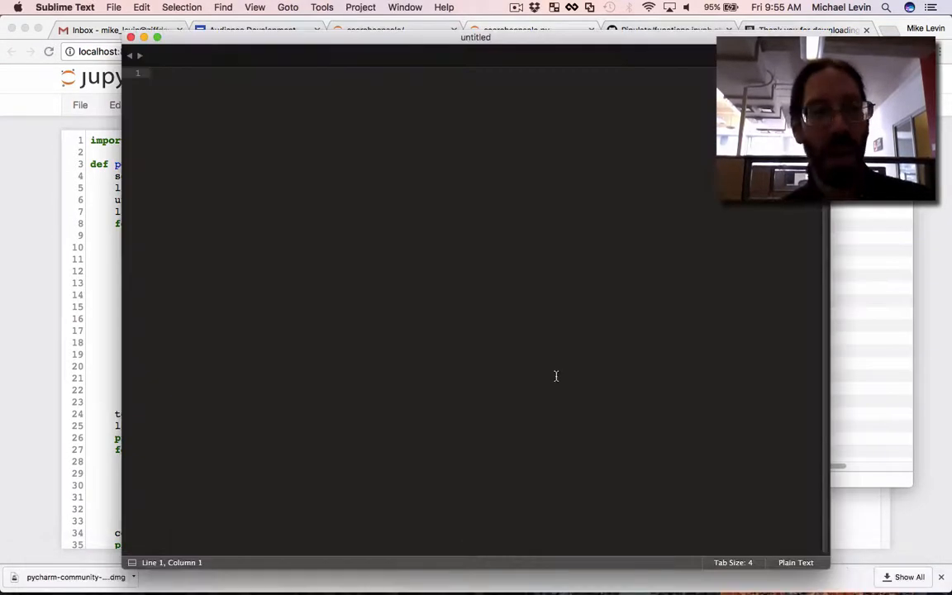
mouse_move(456, 319)
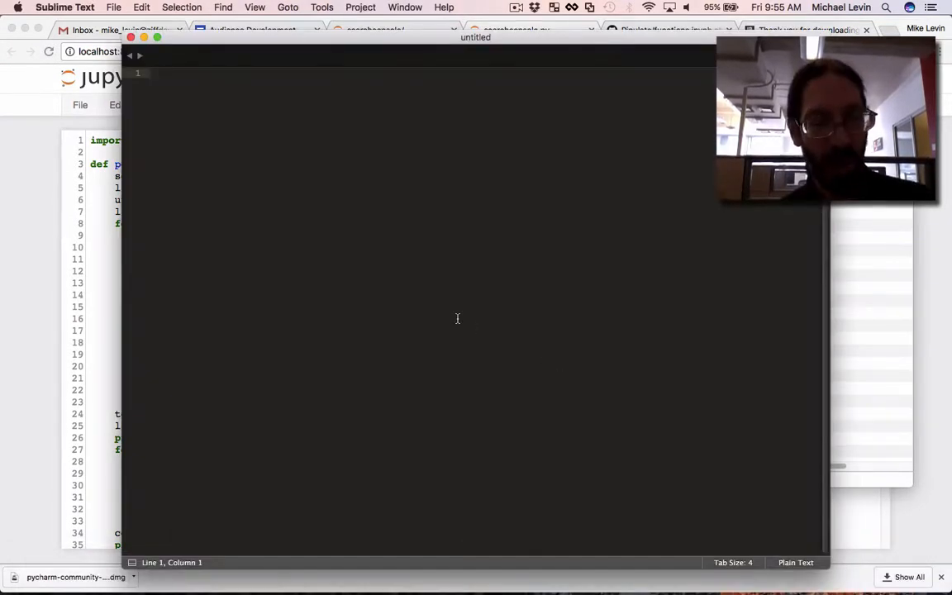
Switch to Sublime Text showing a new untitled document
key("cmd")
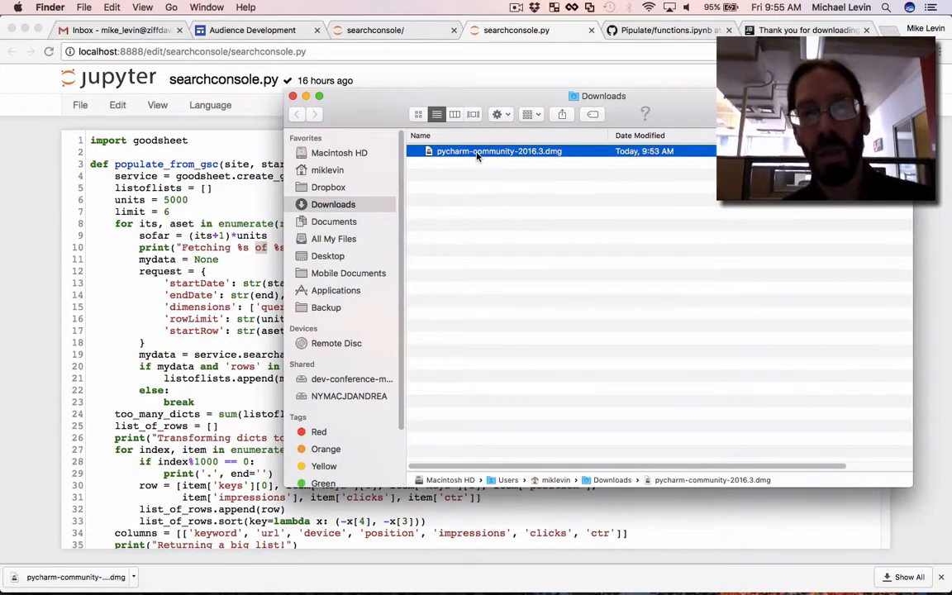
Mount pycharm-community-2016.3.dmg and copy PyCharm CE into the Applications folder
double_click(499, 150)
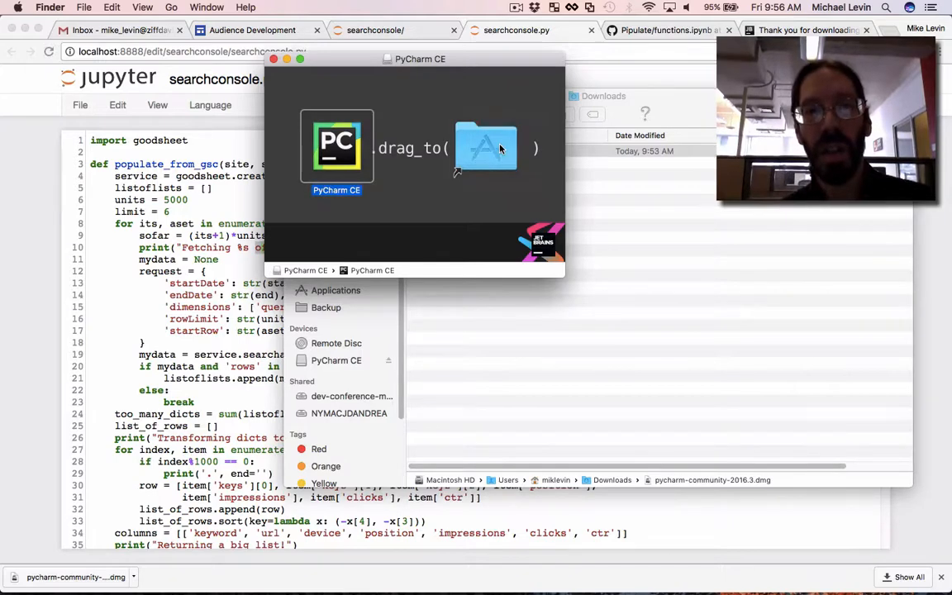
left_click_drag(337, 147, 486, 147)
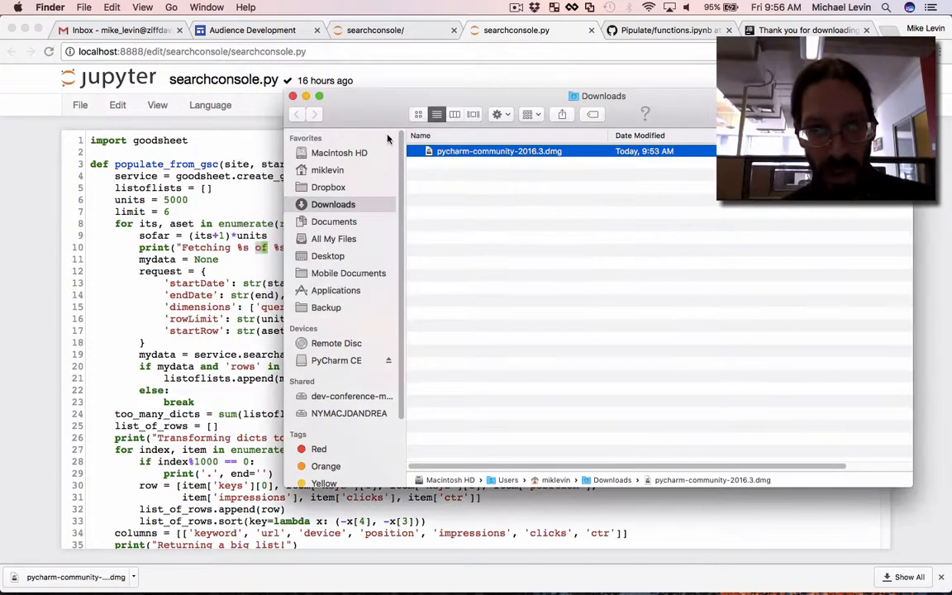
mouse_move(388, 367)
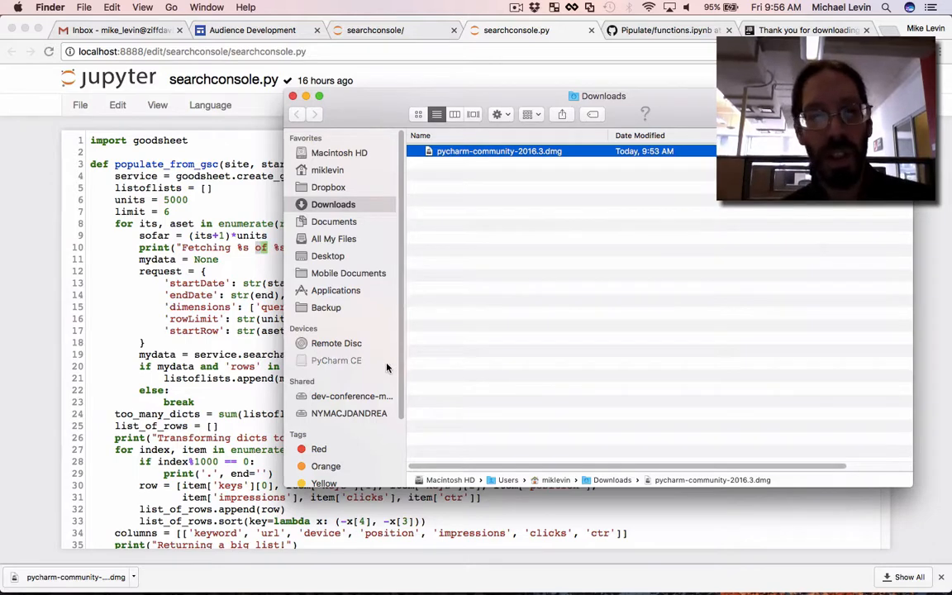
mouse_move(636, 345)
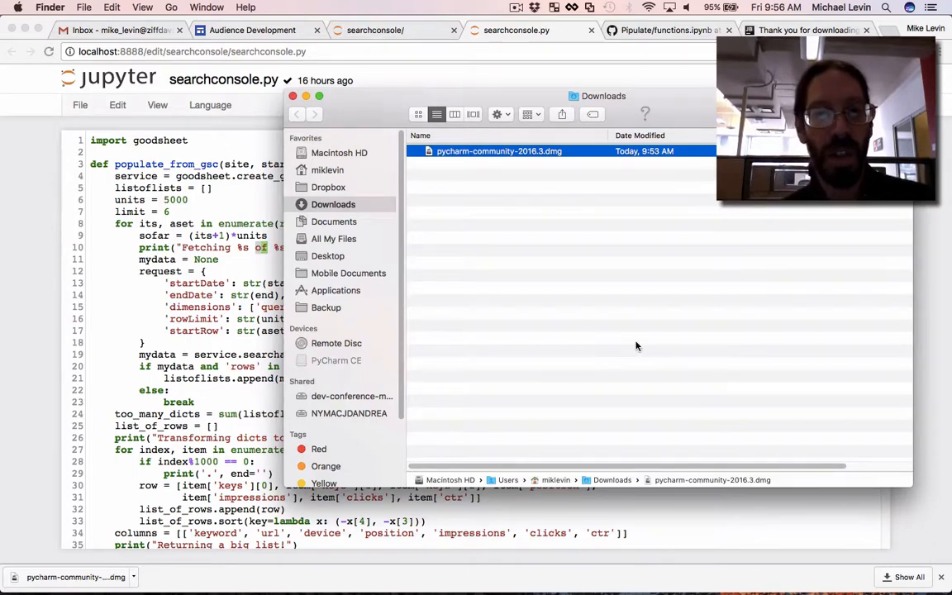
Close the Downloads window and launch PyCharm CE via a Spotlight search
left_click(294, 99)
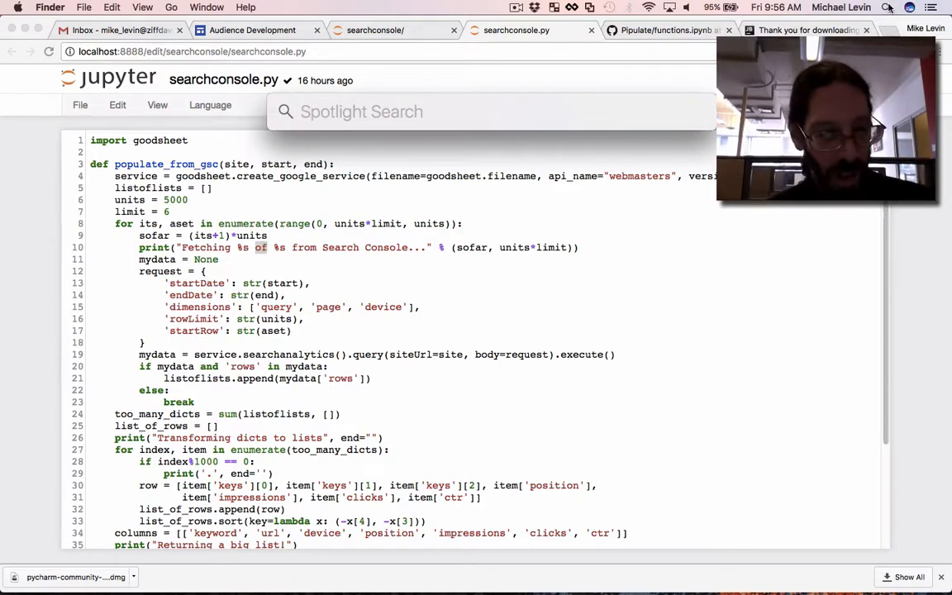
type("pycharm CE")
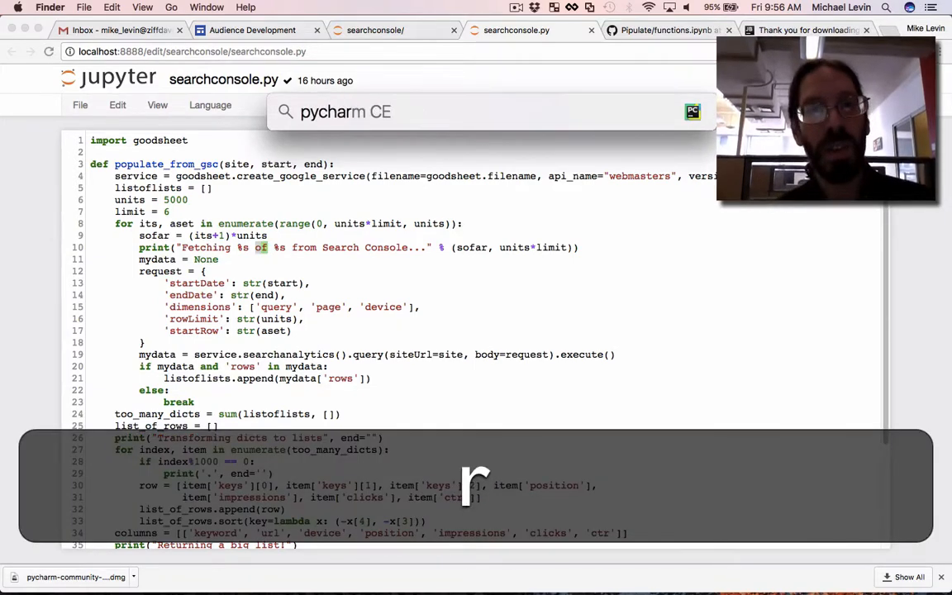
type("pycharm CE")
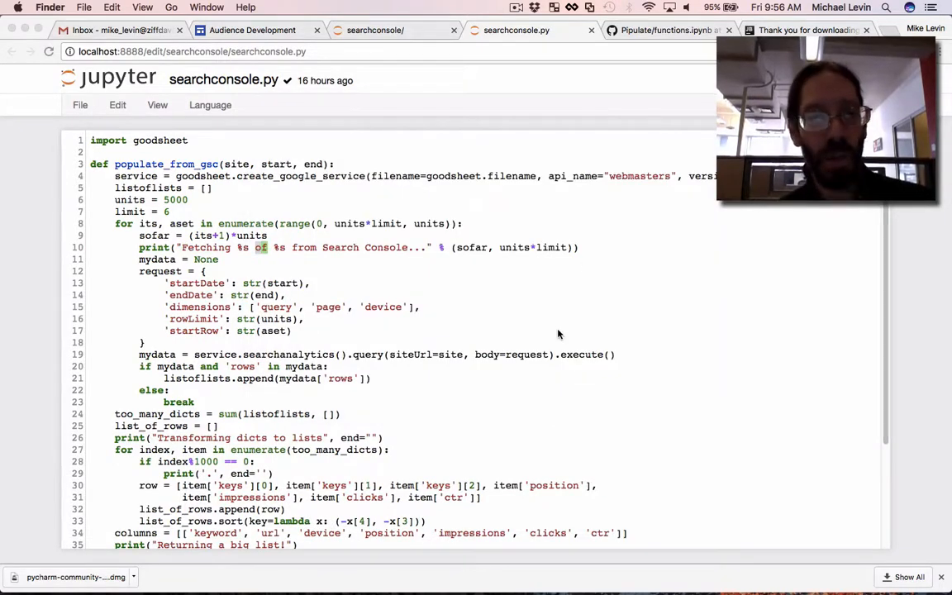
mouse_move(661, 424)
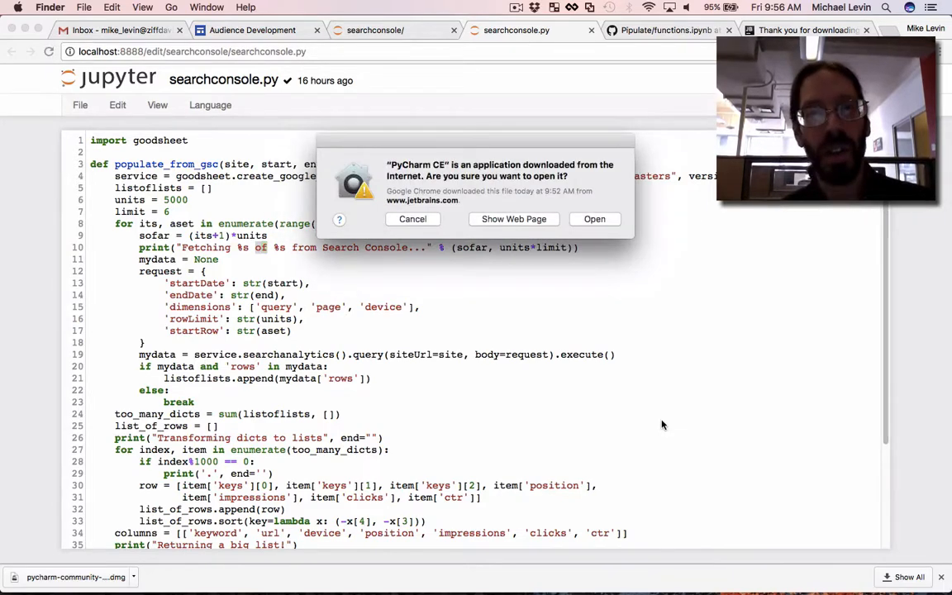
Allow the downloaded app to open and continue setup without importing previous settings
left_click(414, 218)
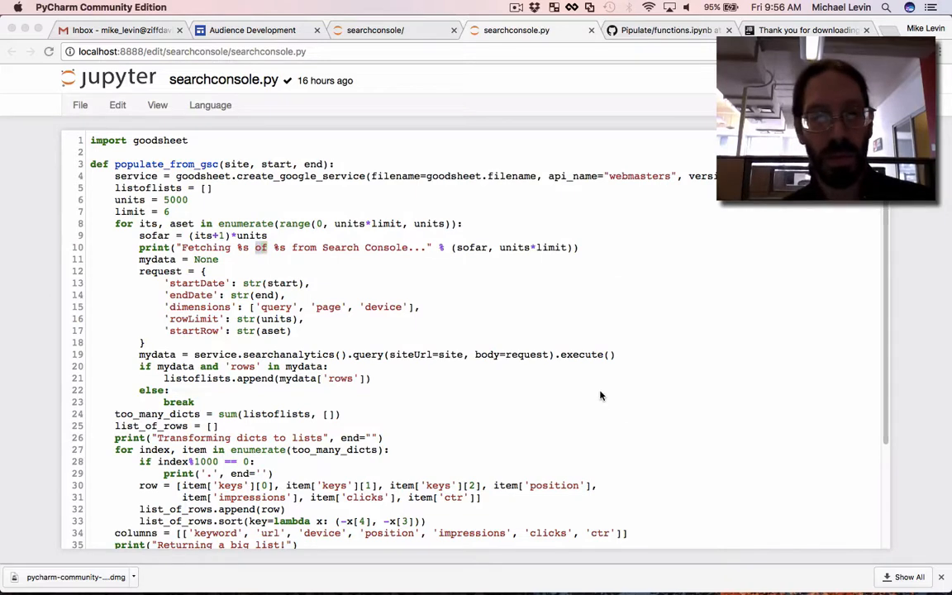
mouse_move(591, 342)
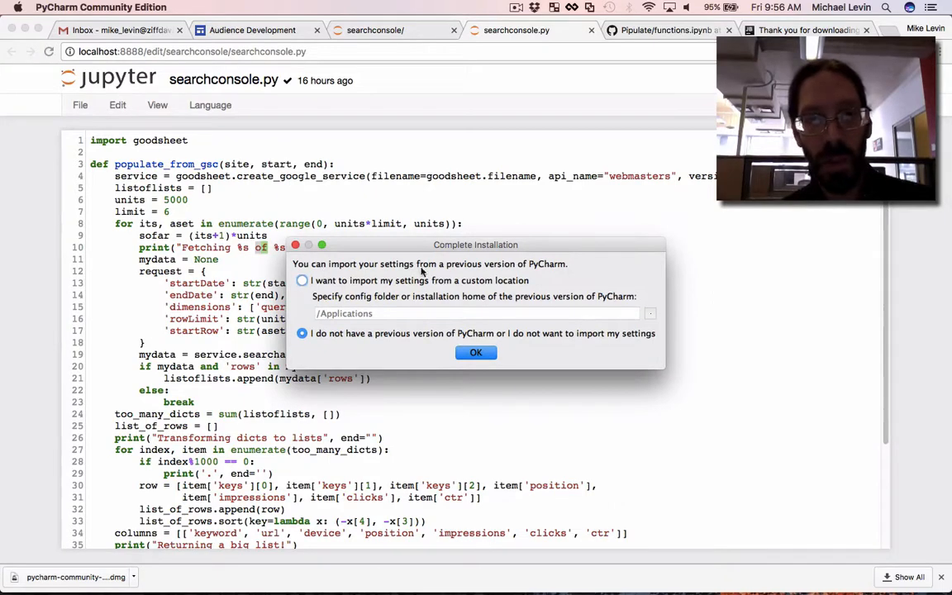
mouse_move(570, 281)
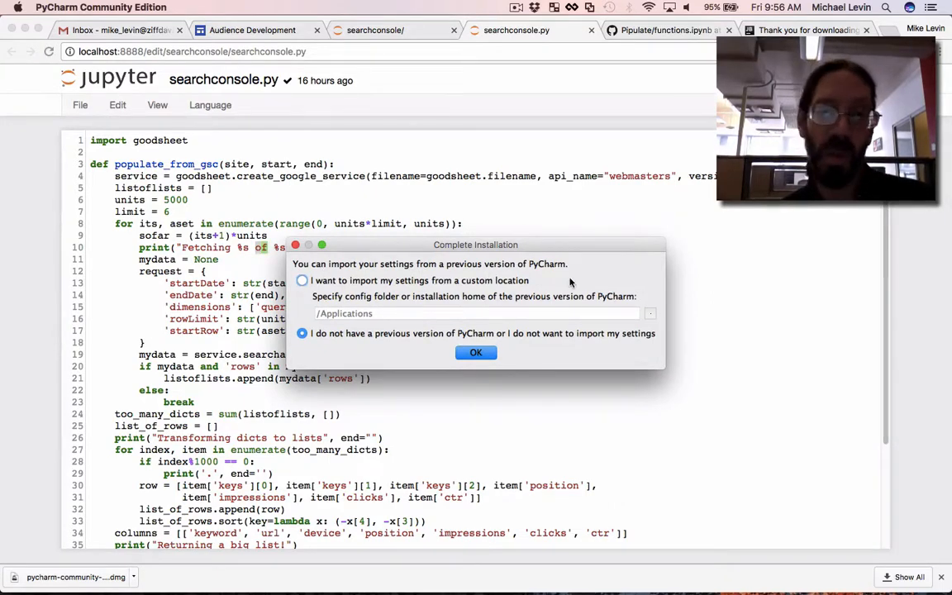
mouse_move(384, 293)
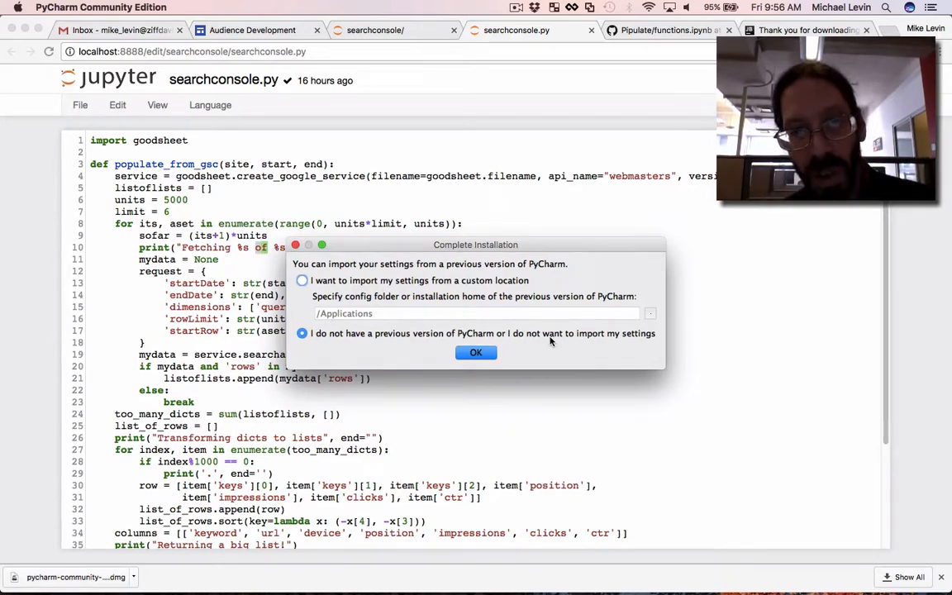
left_click(476, 352)
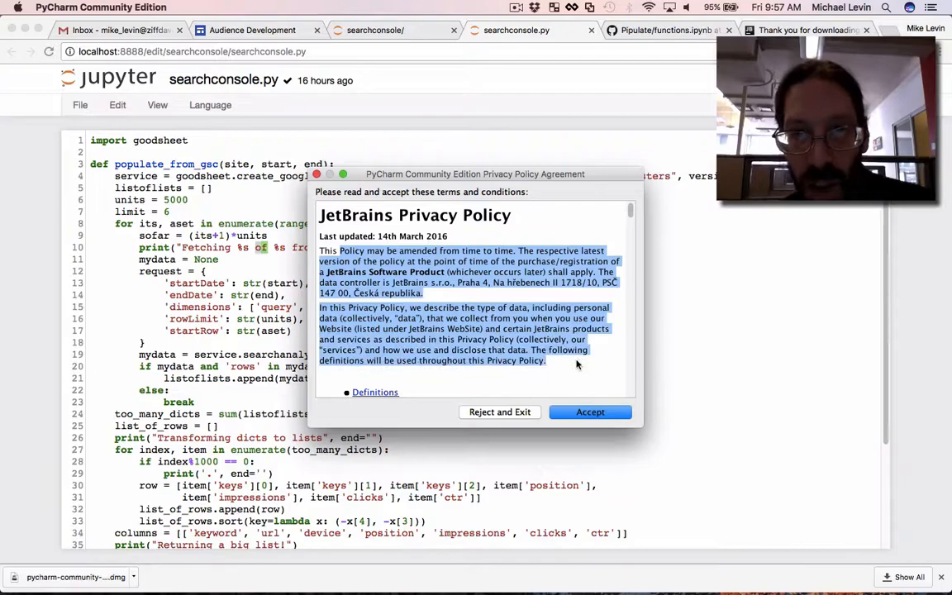
Read through and accept the JetBrains Privacy Policy agreement
scroll("down", 3)
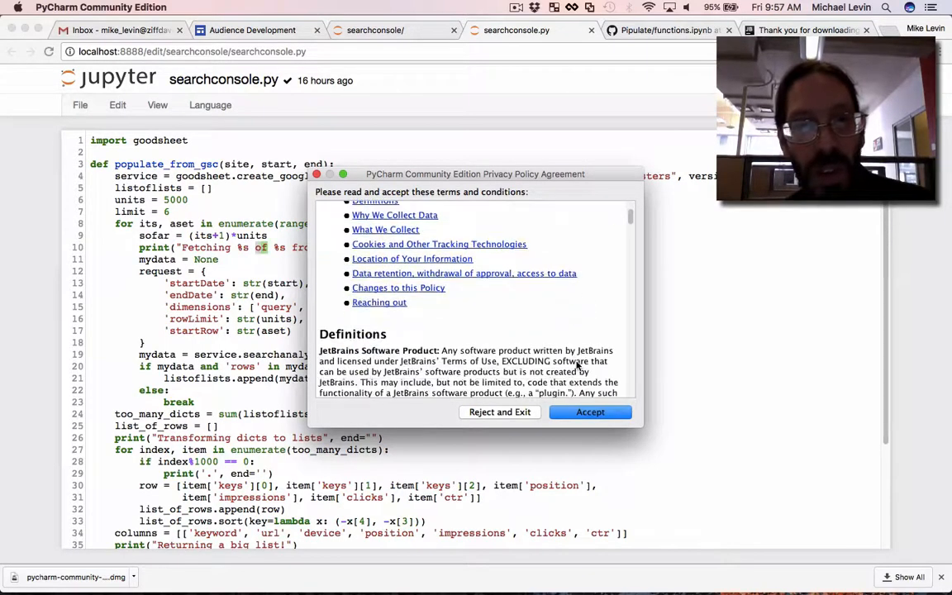
scroll("down", 3)
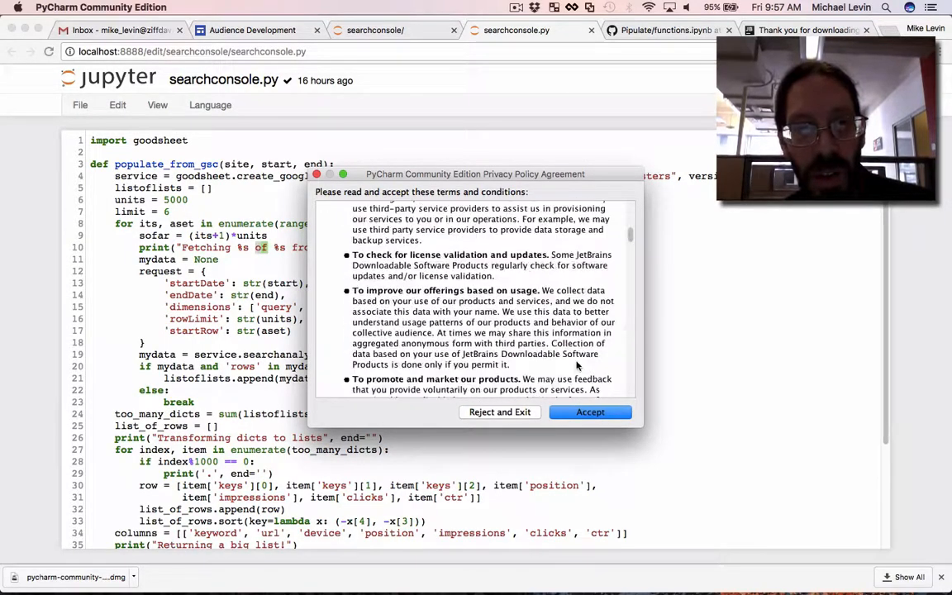
scroll("down", 3)
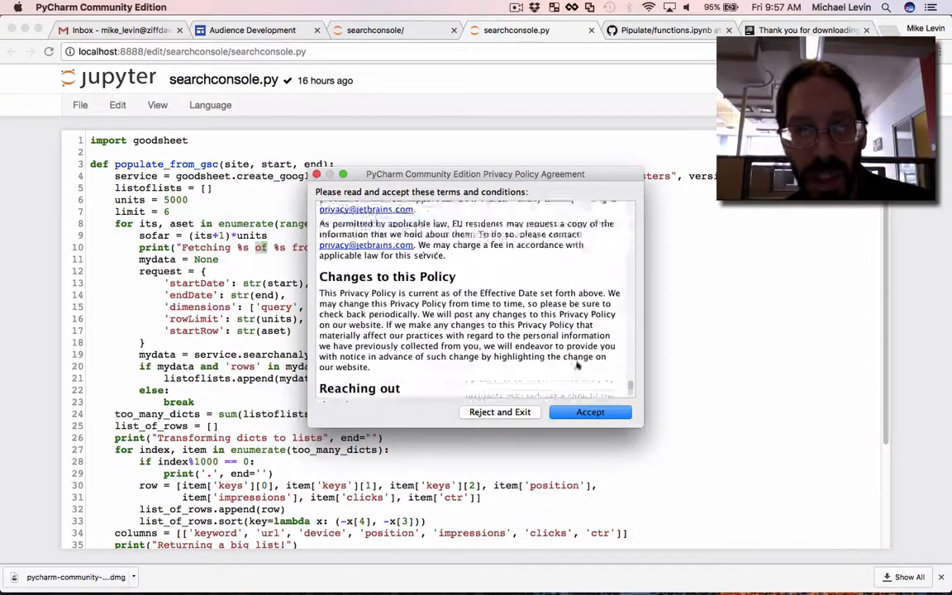
scroll("down", 3)
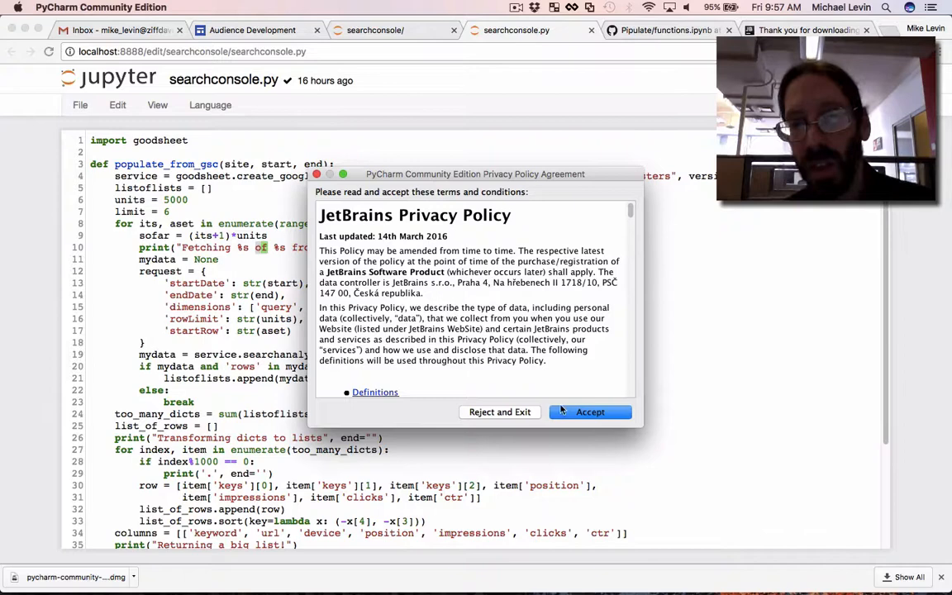
left_click(590, 412)
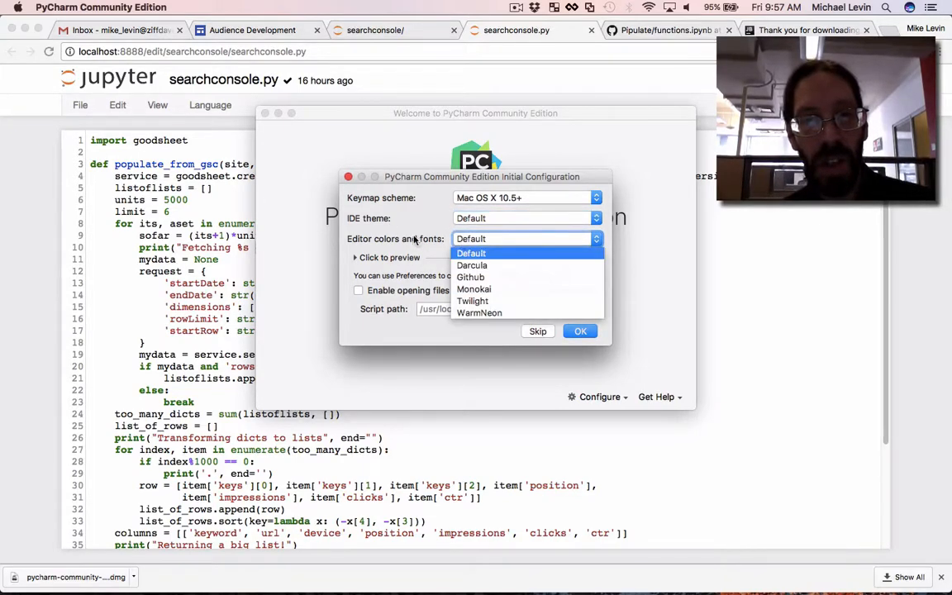
Preview the Darcula editor colours, revert to Default theme and colours, and confirm the initial configuration
left_click(470, 253)
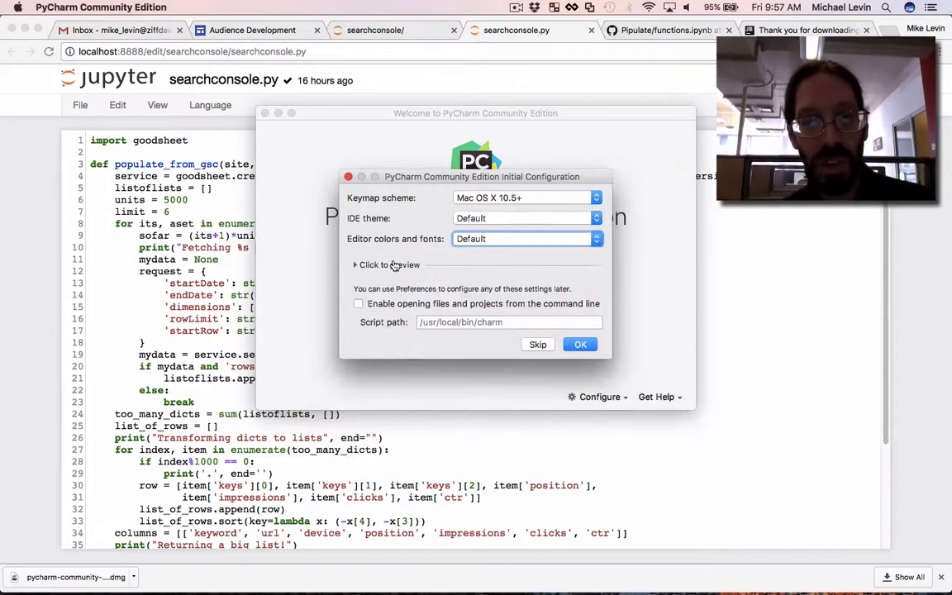
left_click(390, 264)
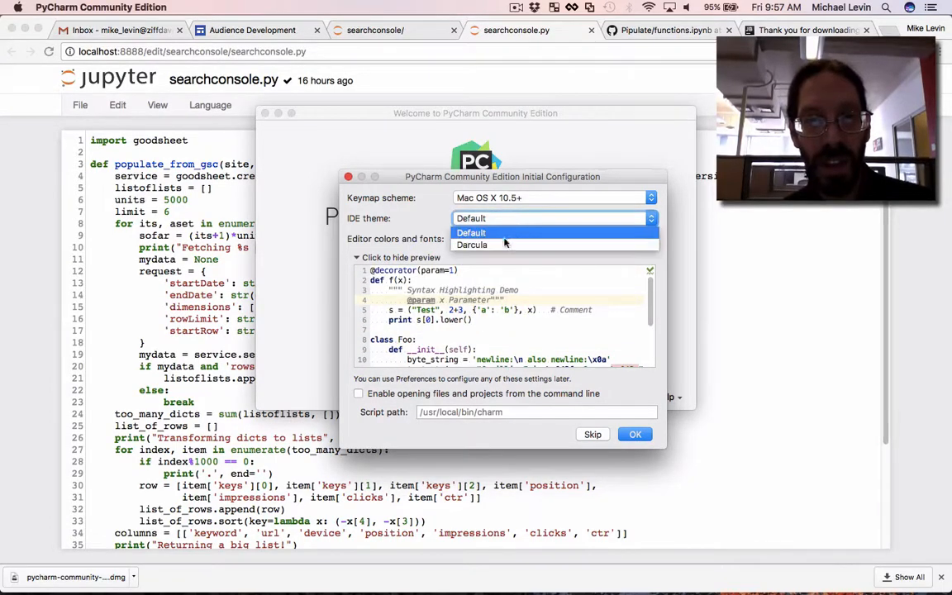
left_click(473, 244)
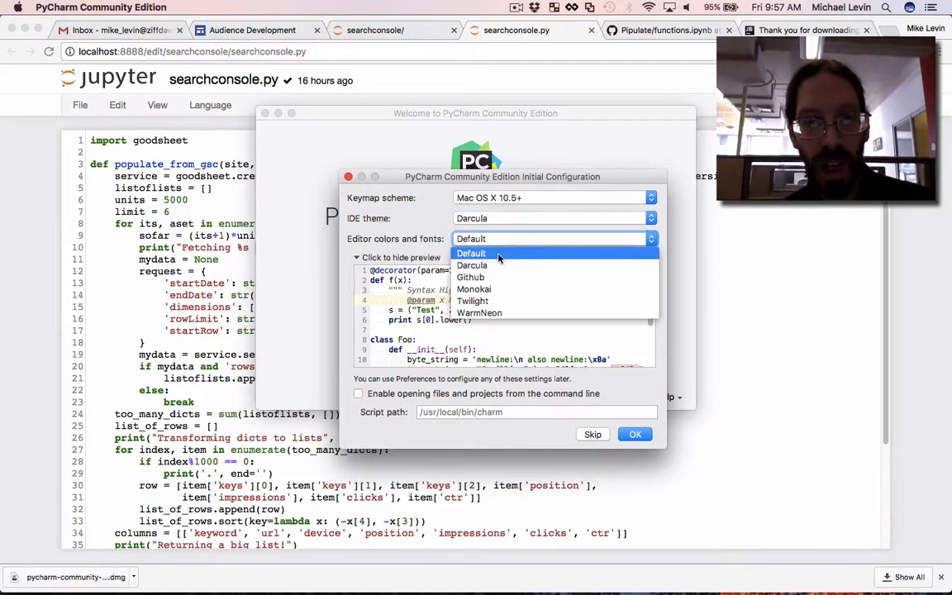
left_click(472, 264)
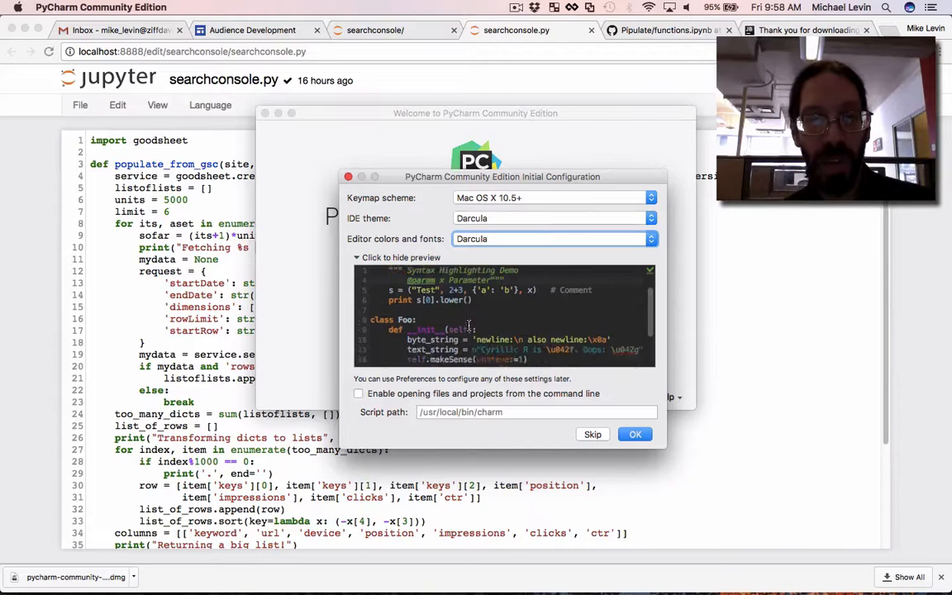
scroll("down", 3)
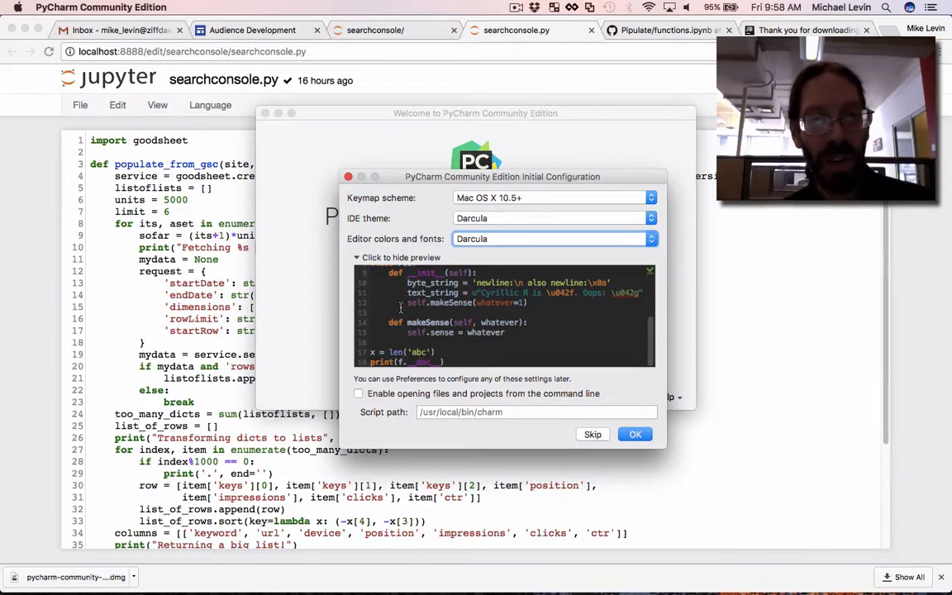
left_click(651, 238)
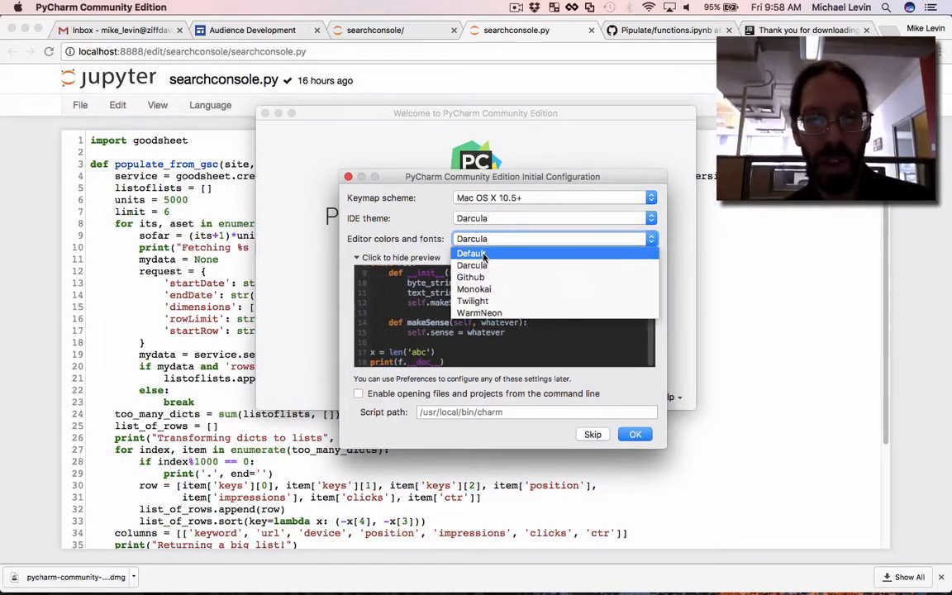
left_click(471, 253)
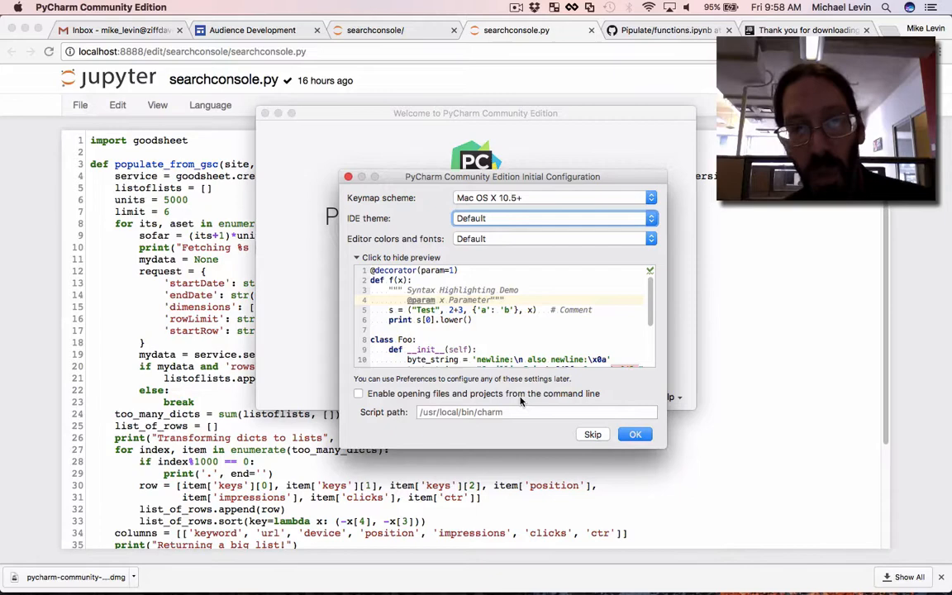
mouse_move(636, 453)
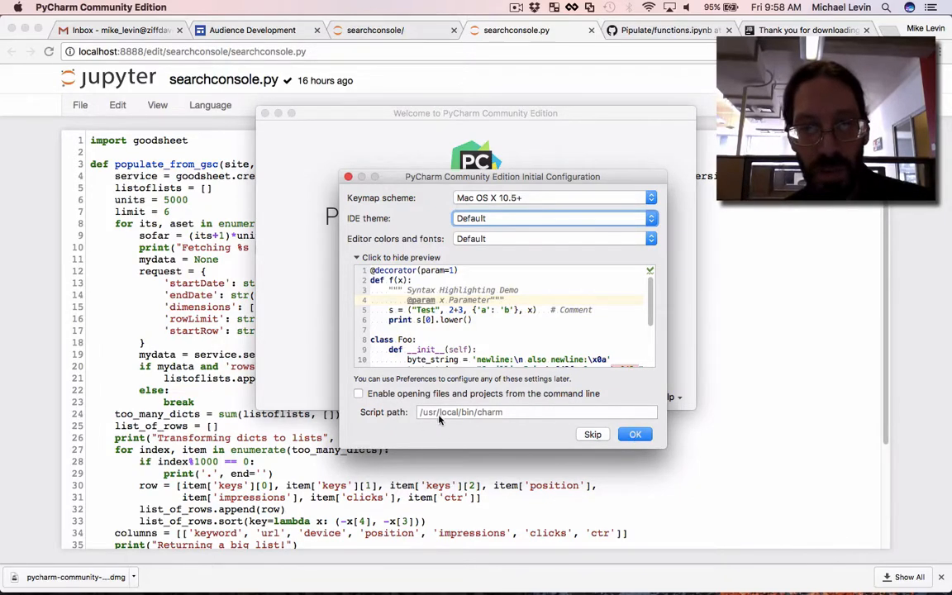
left_click(635, 433)
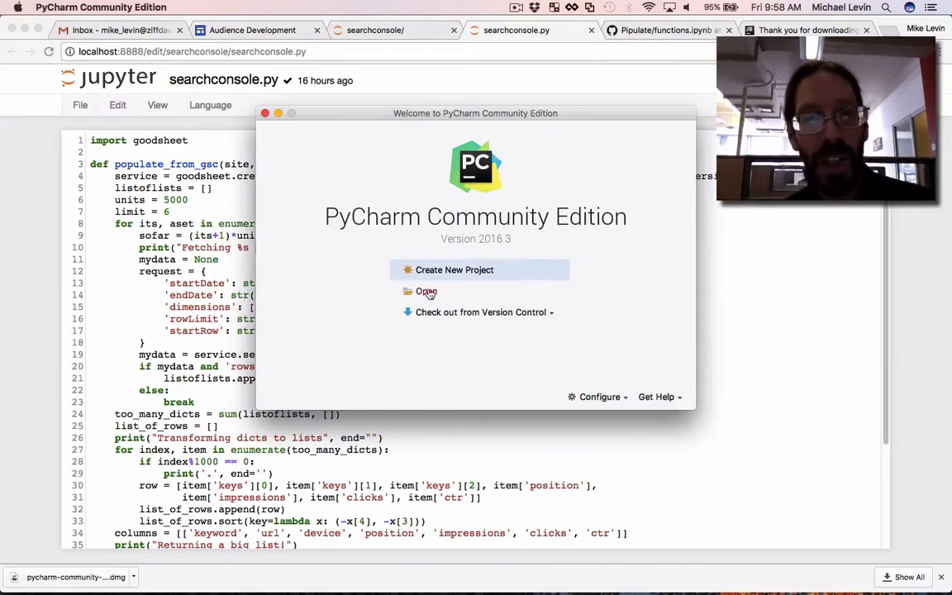
Create a Pure Python project named untitled under PycharmProjects with the Python 3.4 interpreter
left_click(453, 270)
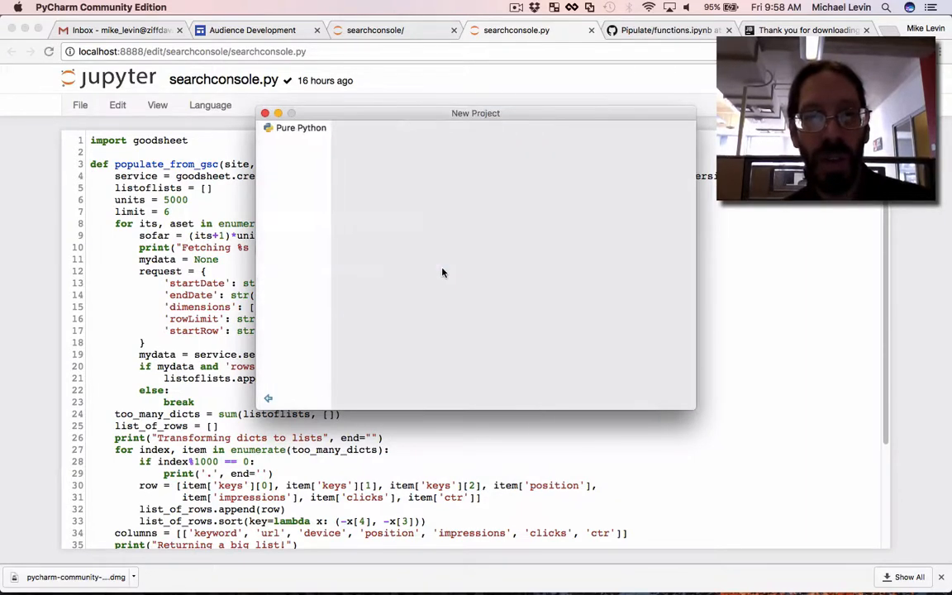
left_click(301, 127)
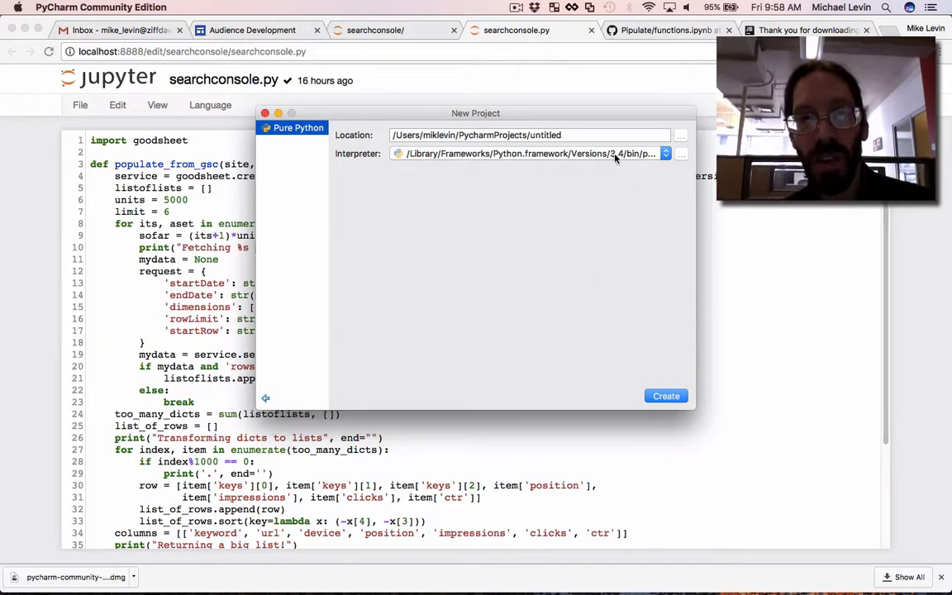
left_click(666, 397)
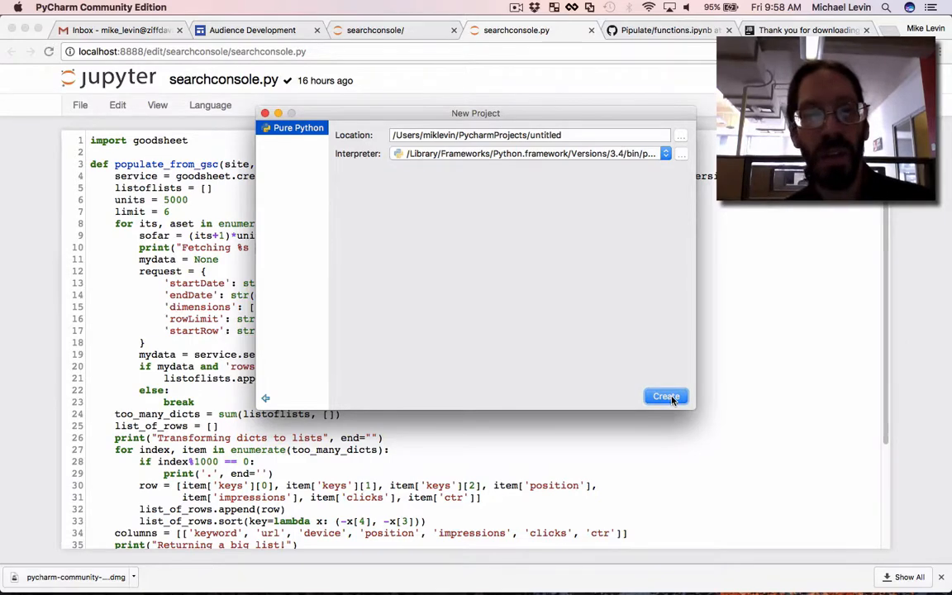
left_click(664, 397)
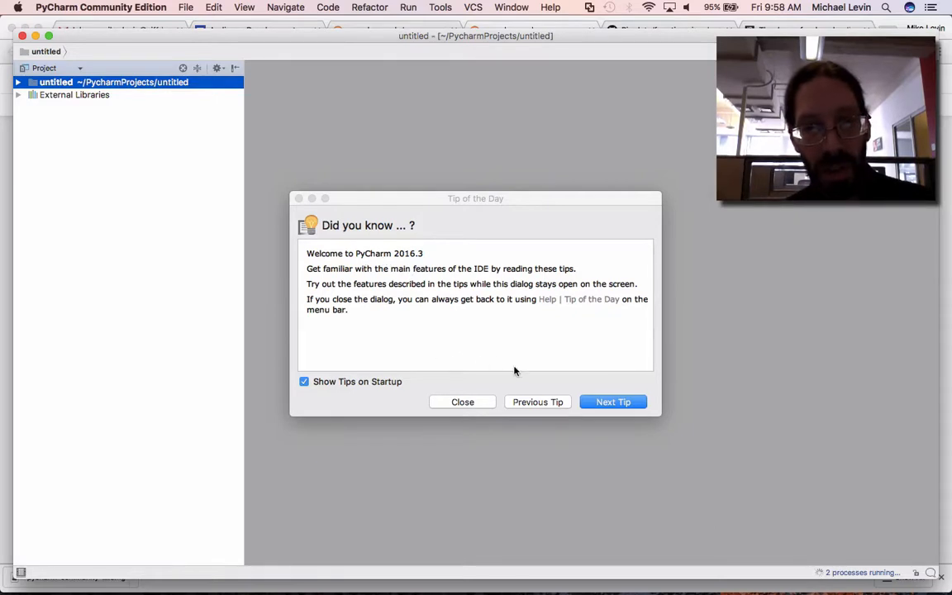
Close Tip of the Day and expand External Libraries to show the Python 3.4.2 interpreter
left_click(463, 401)
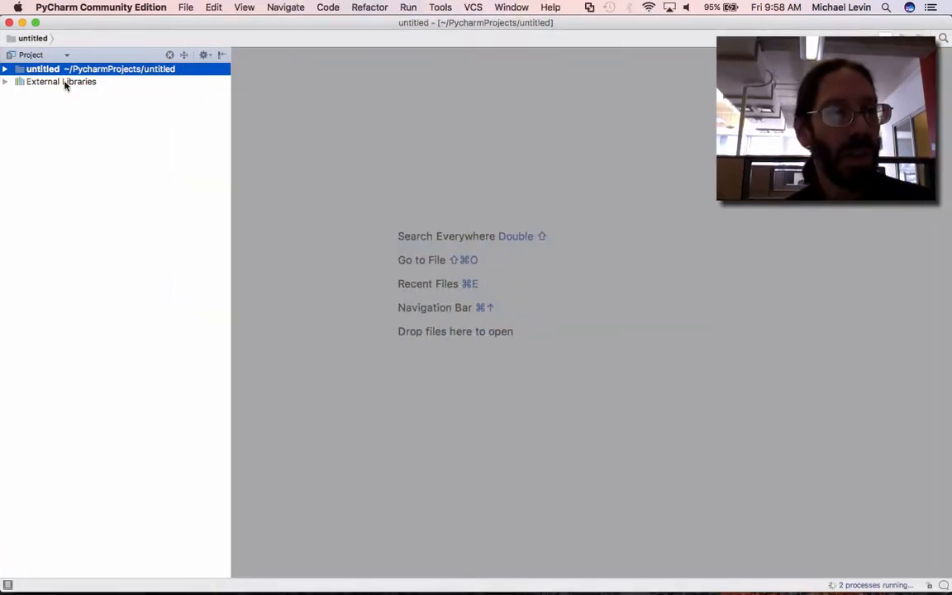
left_click(61, 81)
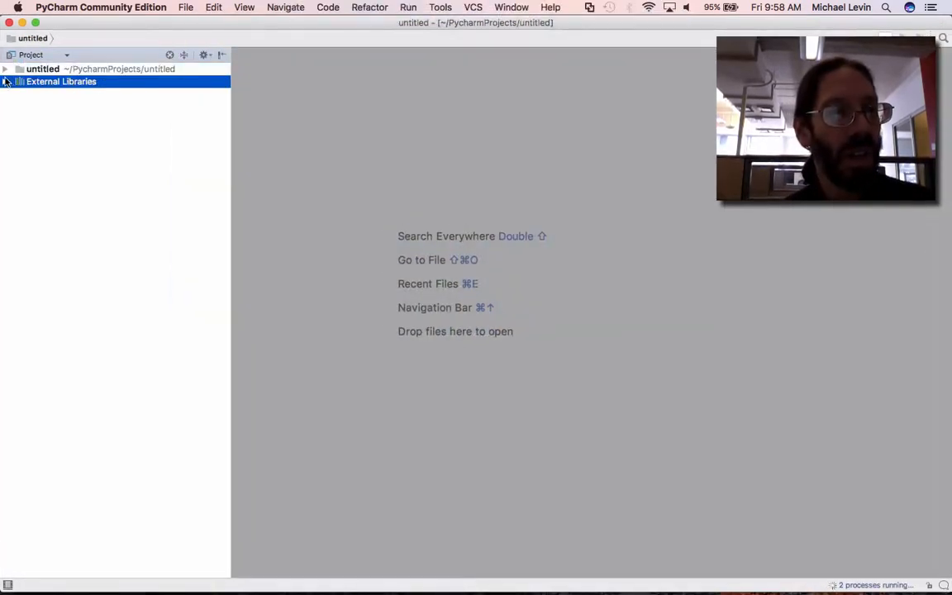
left_click(7, 81)
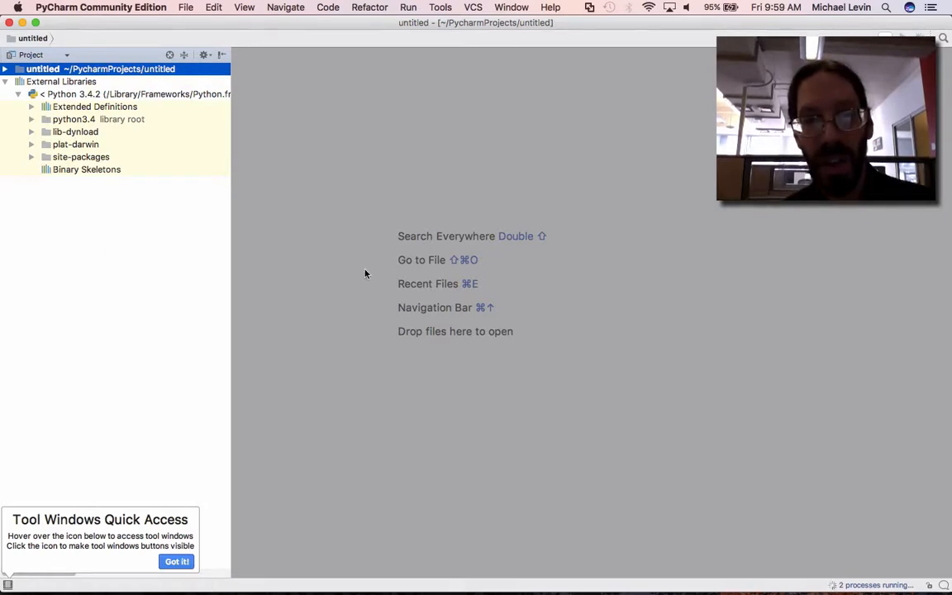
mouse_move(532, 241)
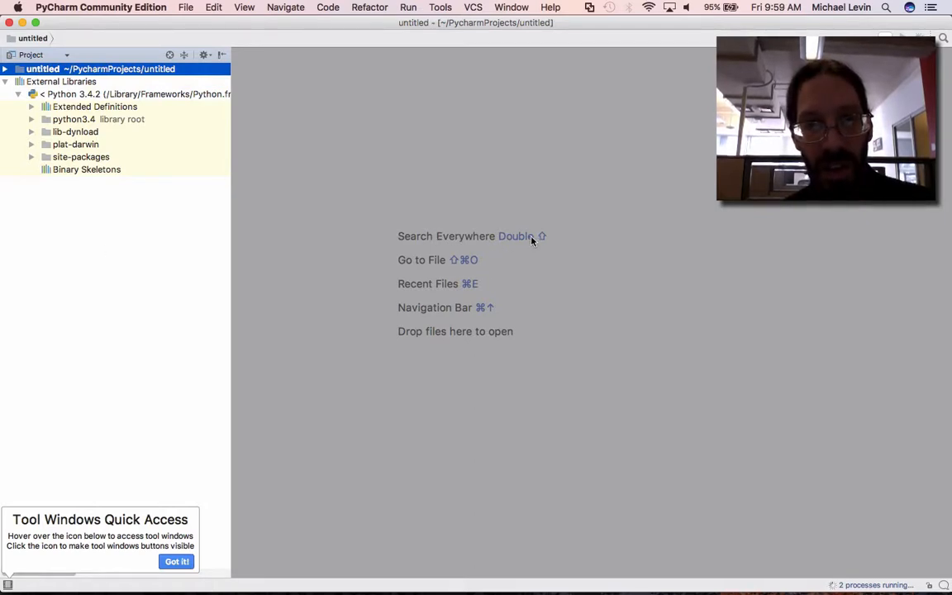
mouse_move(448, 321)
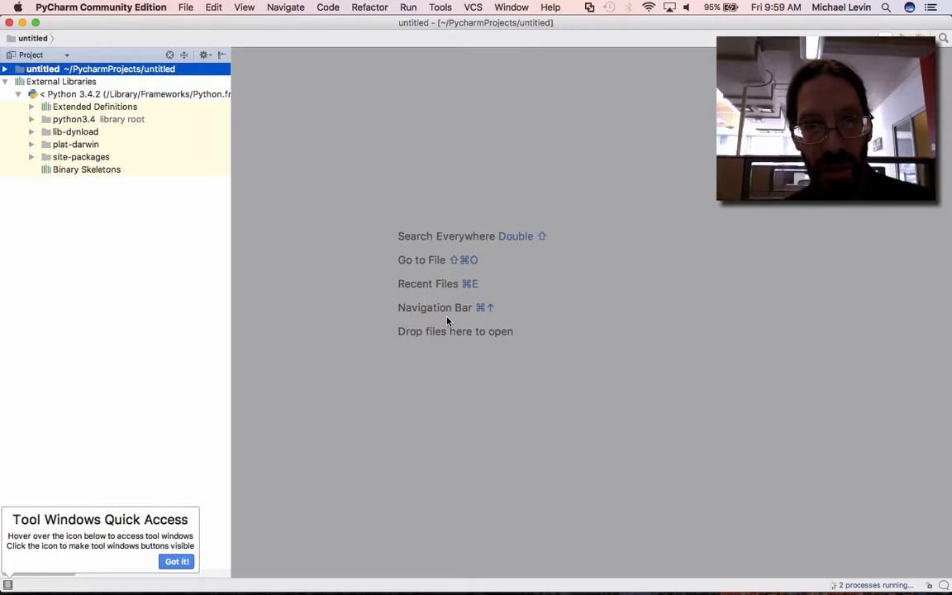
mouse_move(129, 221)
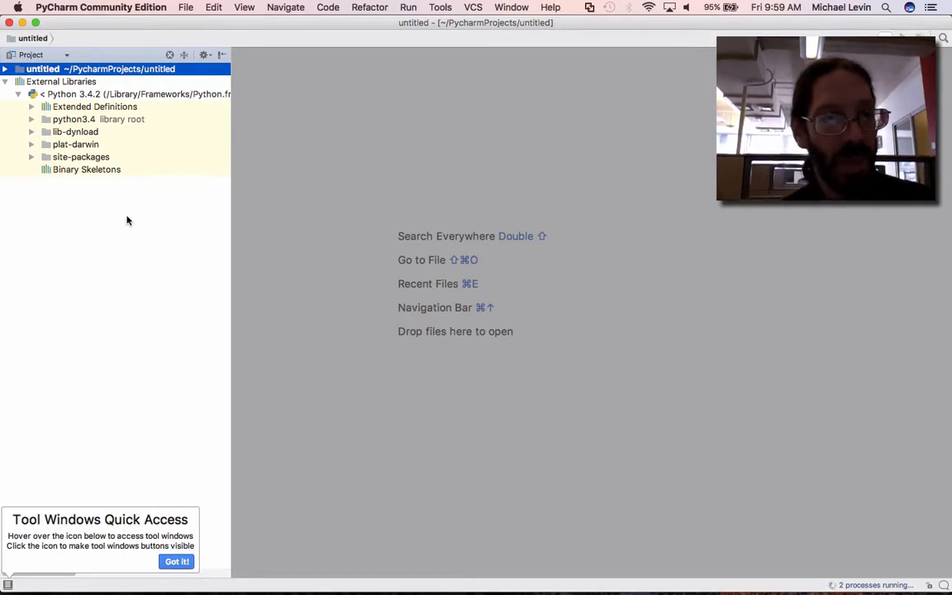
right_click(101, 69)
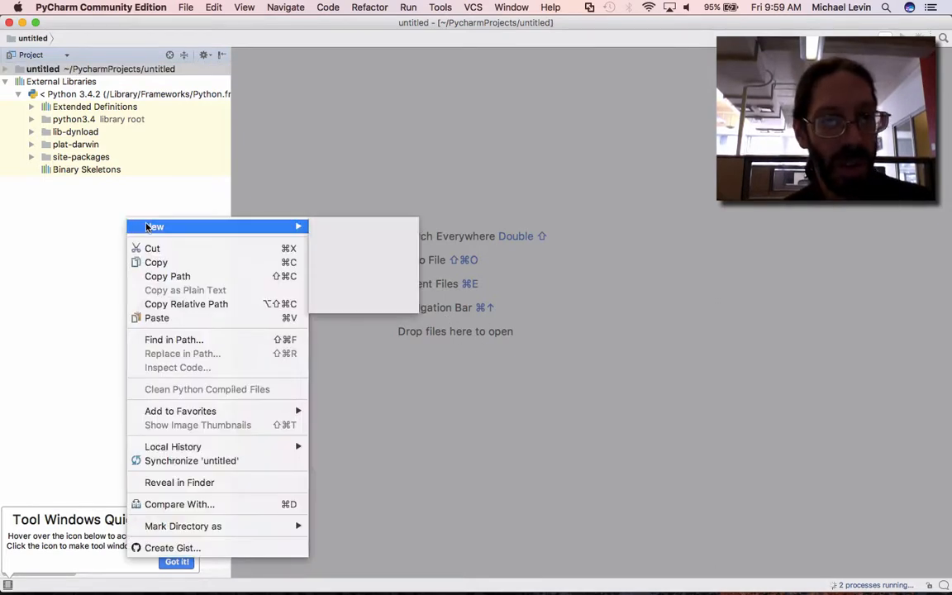
Create hello.py in the untitled project and begin the print statement in the editor
left_click(153, 226)
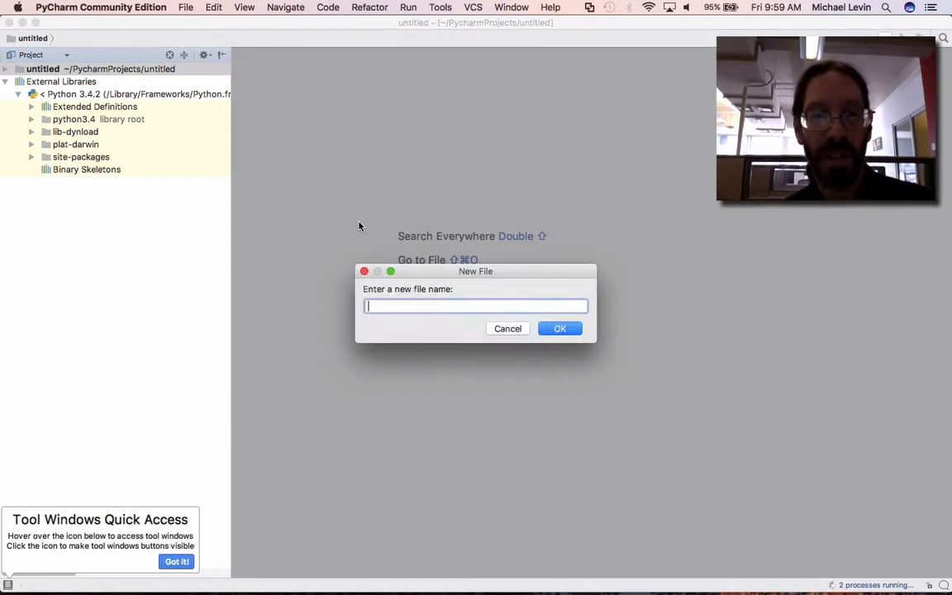
type("hellp")
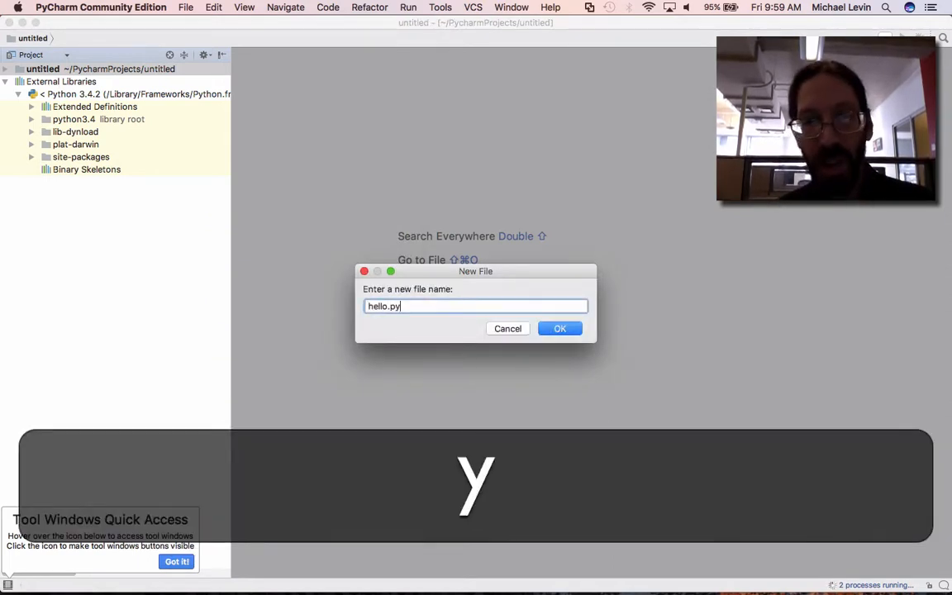
left_click(559, 327)
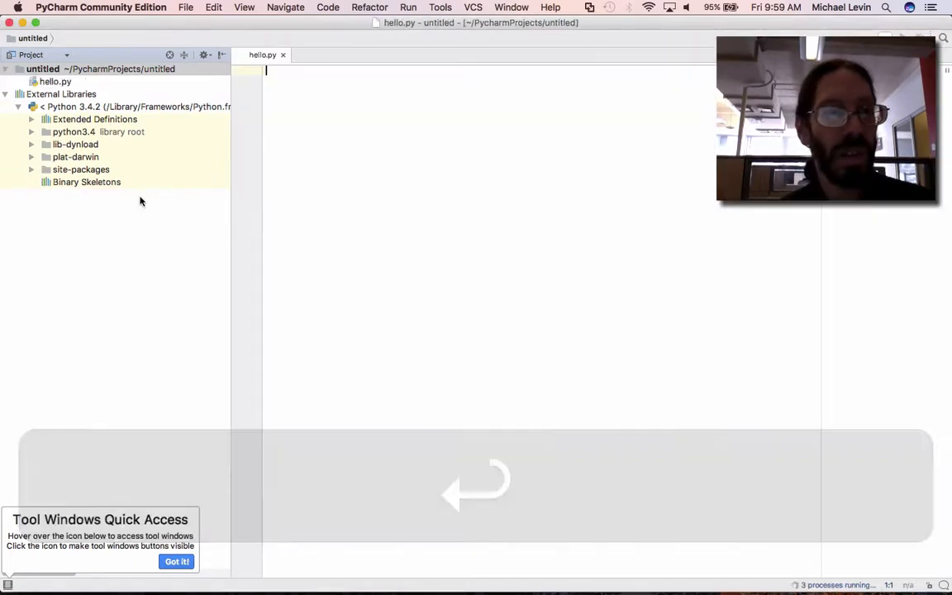
type("print(\"Hello World")
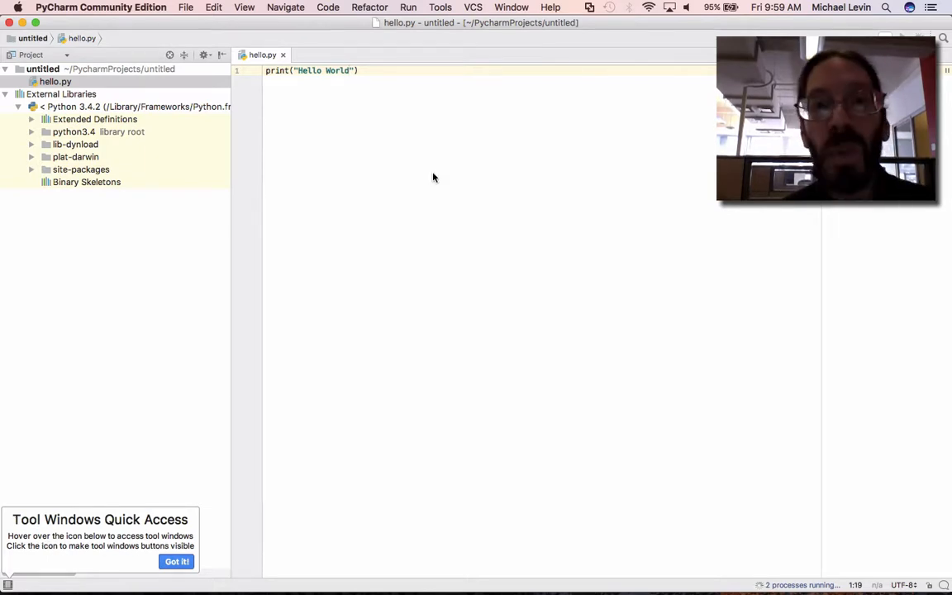
mouse_move(496, 129)
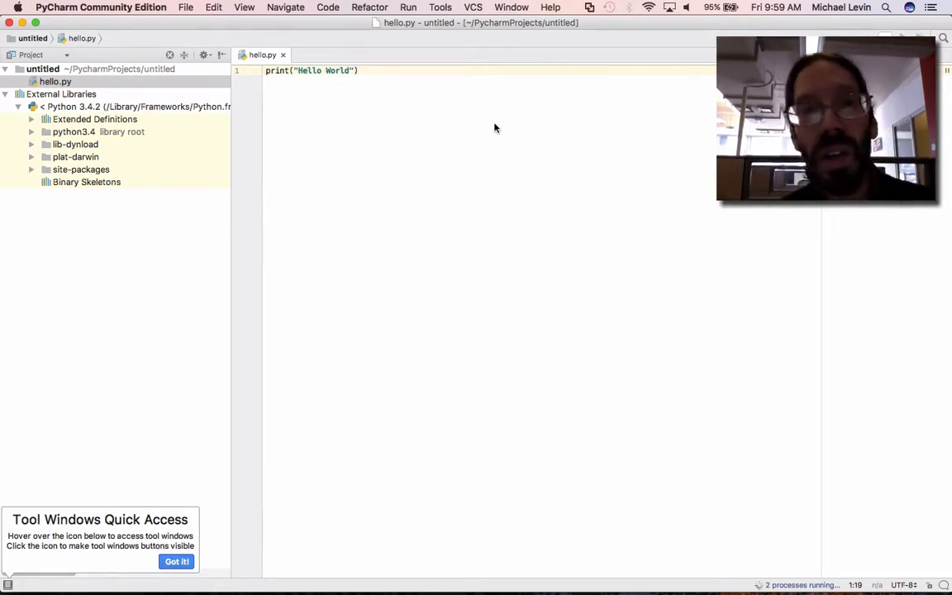
Finish the print("Hello World") line and start a new empty line below it
key("Return")
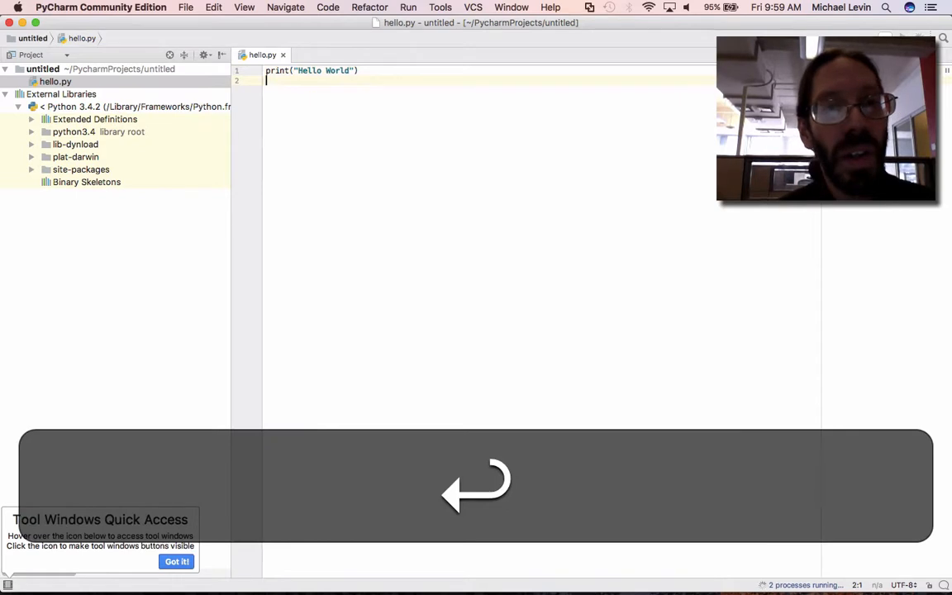
left_click(185, 7)
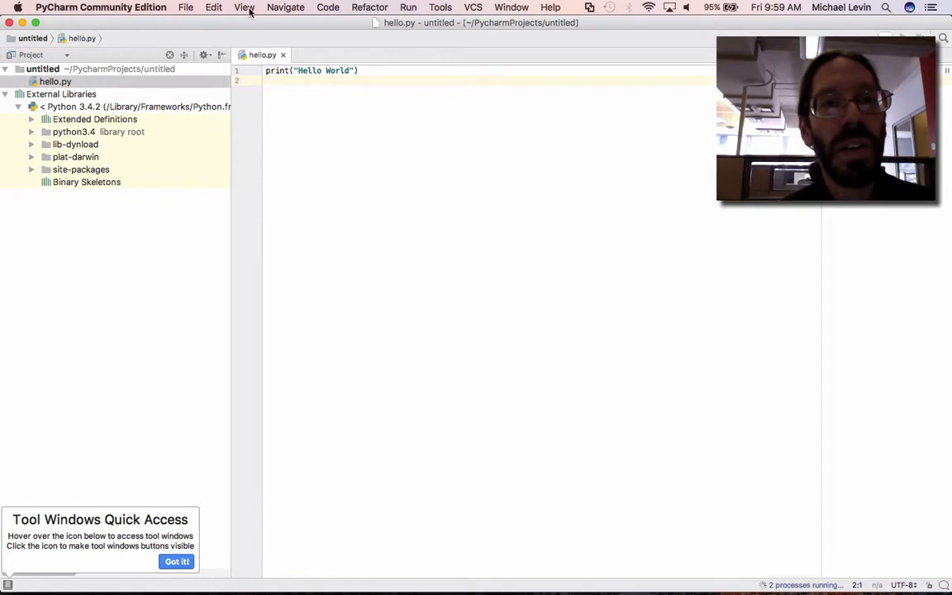
left_click(327, 6)
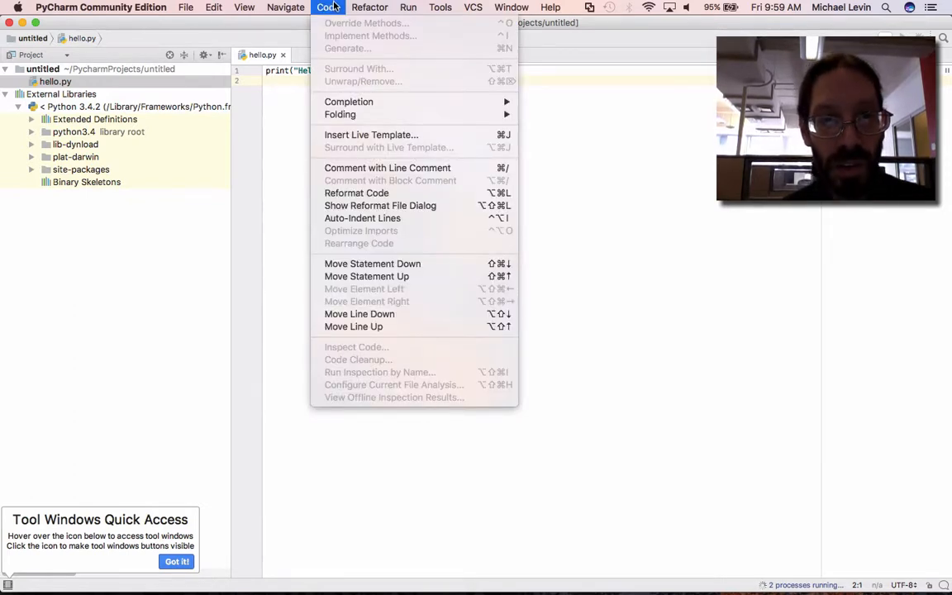
left_click(370, 7)
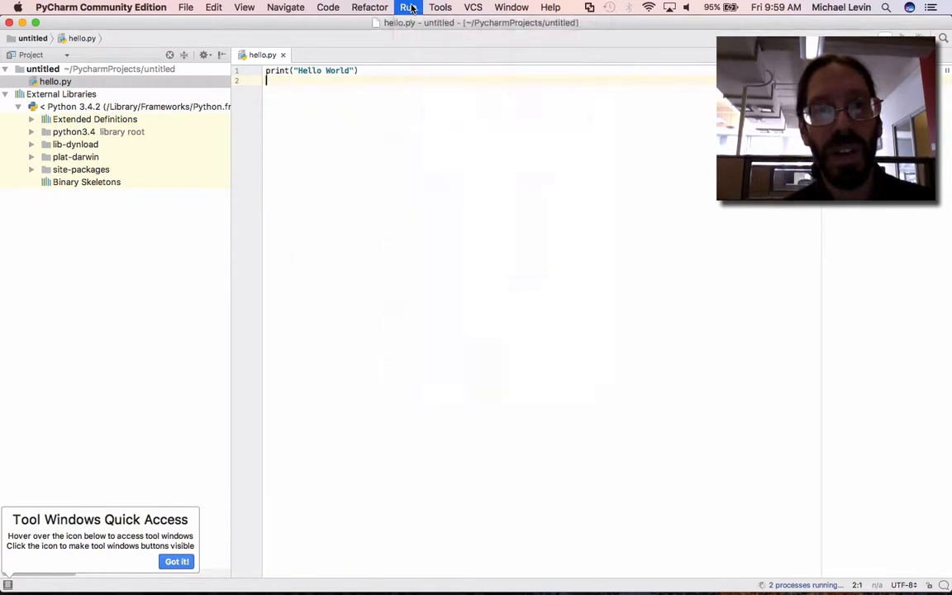
left_click(406, 7)
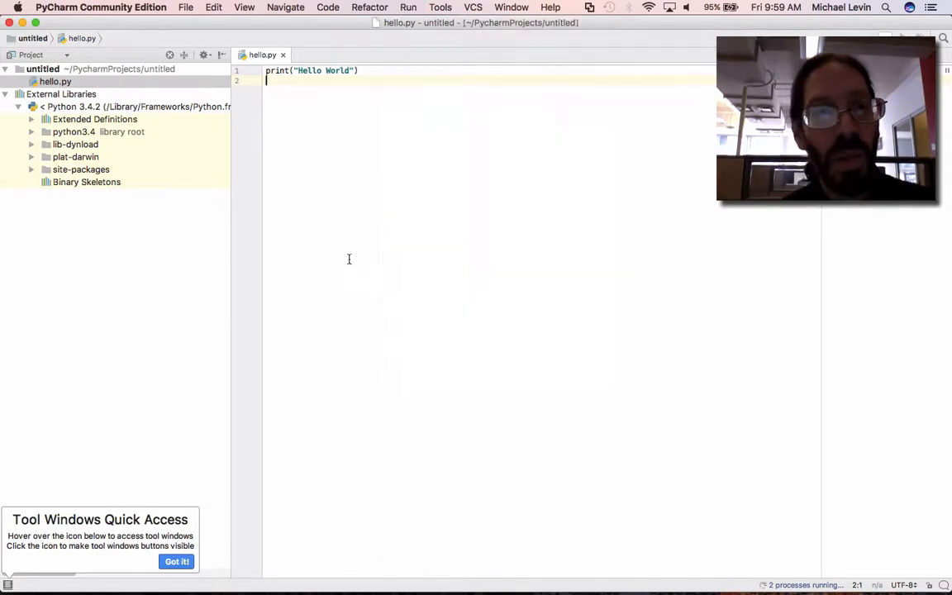
mouse_move(380, 155)
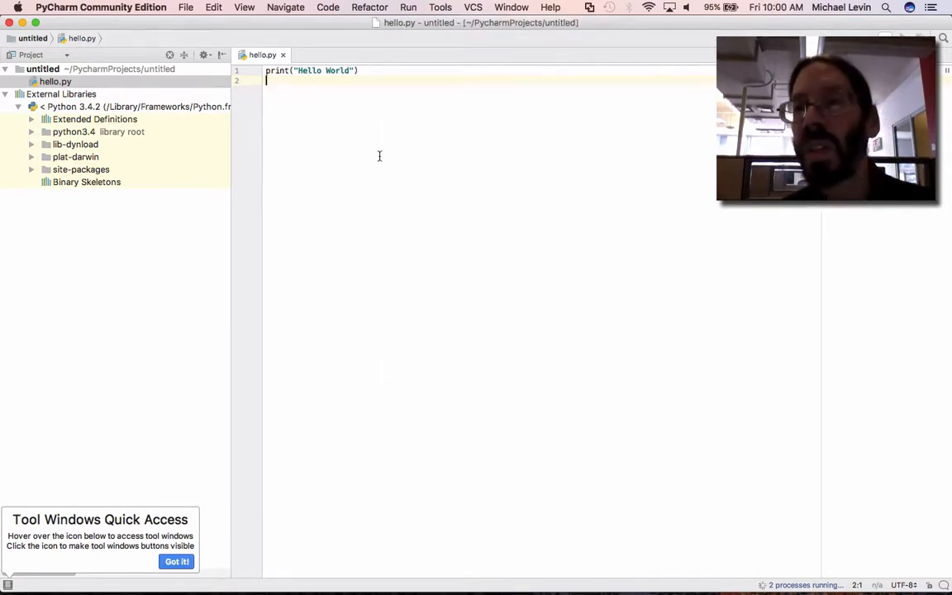